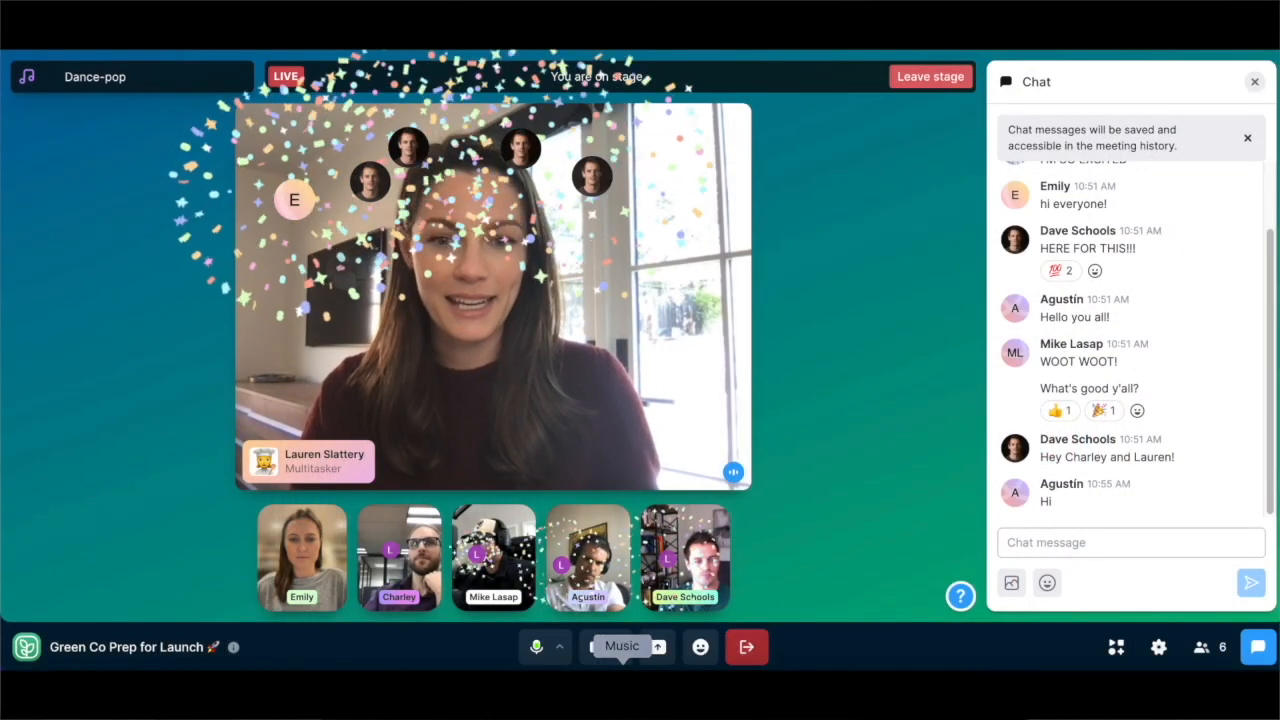
# - Name the new webinar 'My Session Webinar' for 08/12/2022 at 12:00 and continue to themes
pyautogui.click(656, 646)
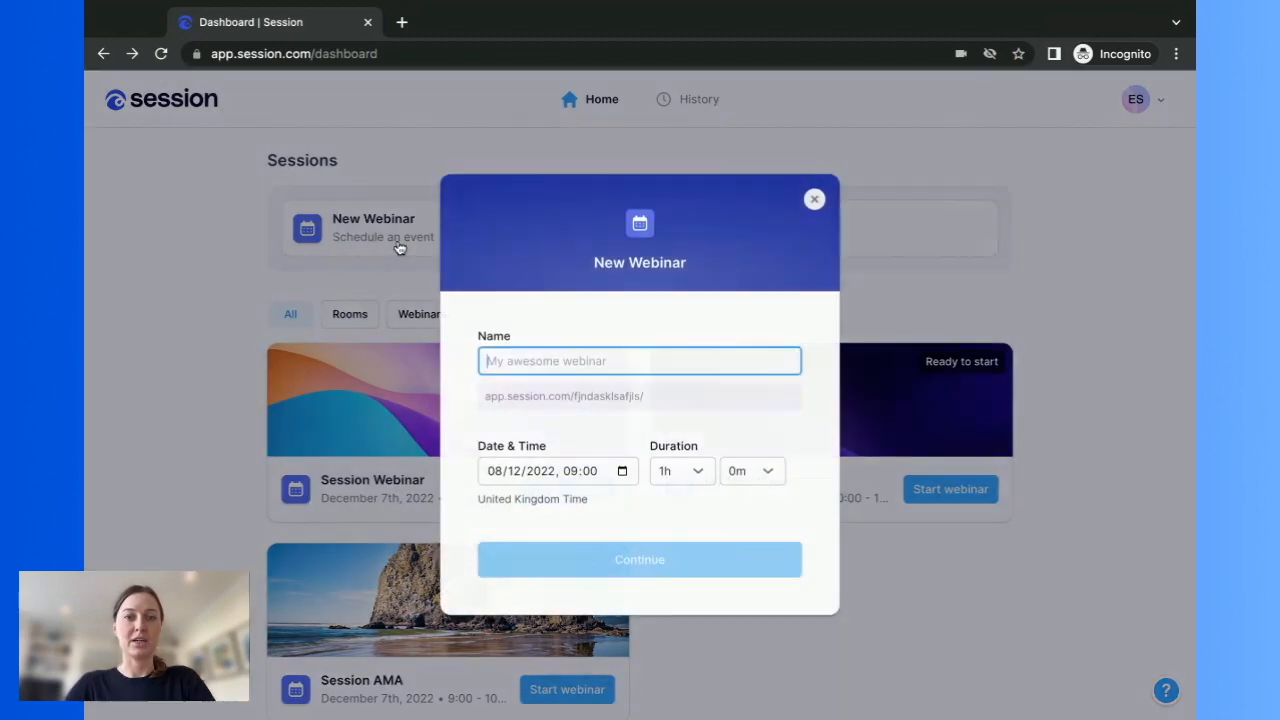
pyautogui.write('My Session Webinar')
pyautogui.click(558, 470)
pyautogui.write('12')
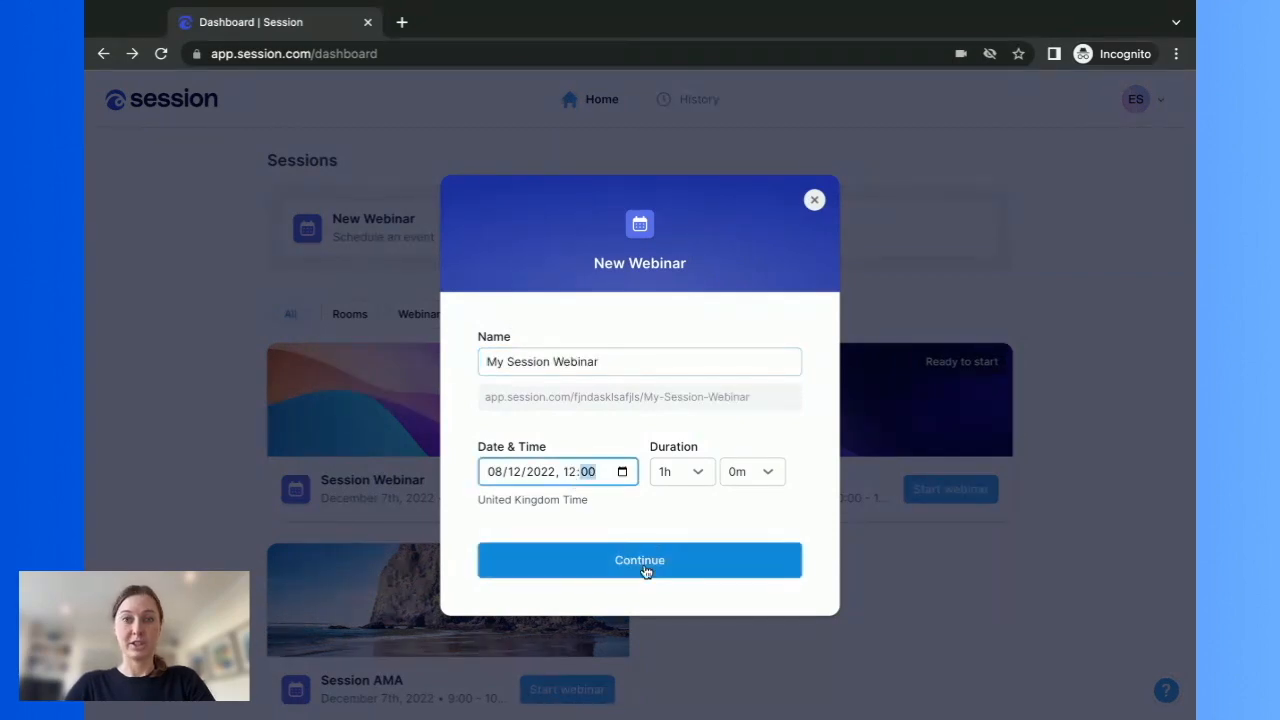
pyautogui.click(640, 560)
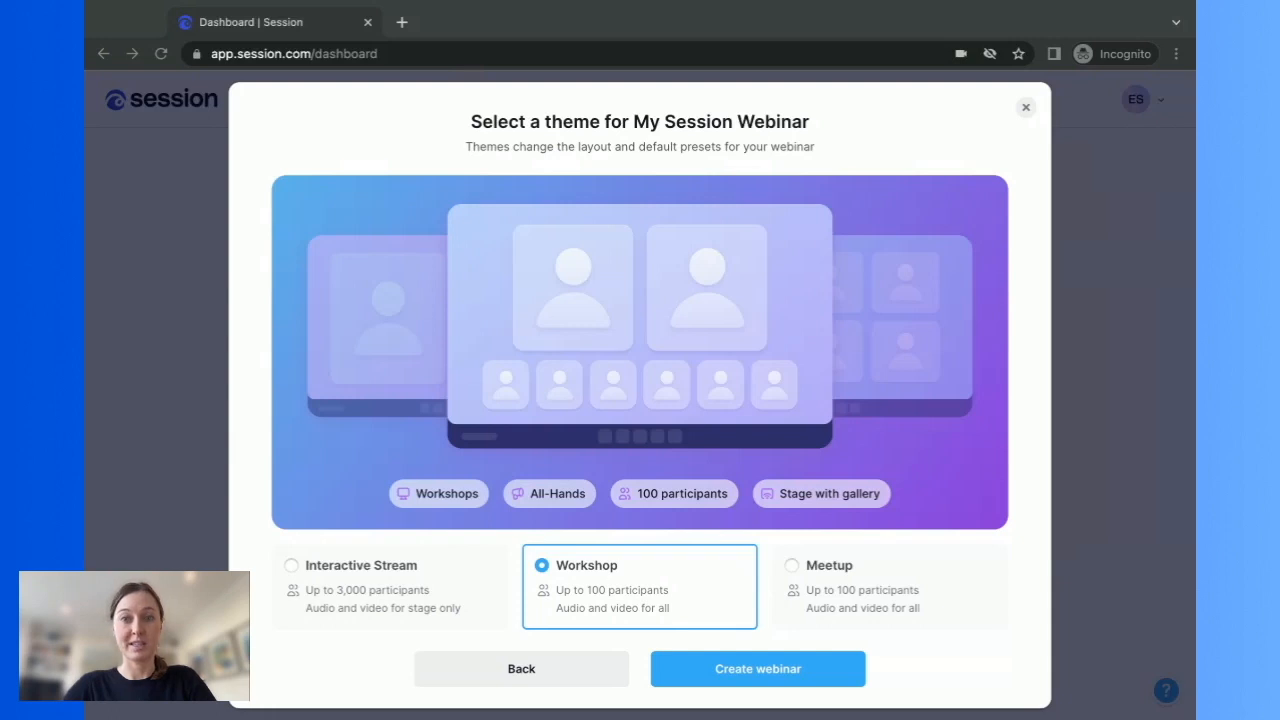
pyautogui.moveTo(522, 552)
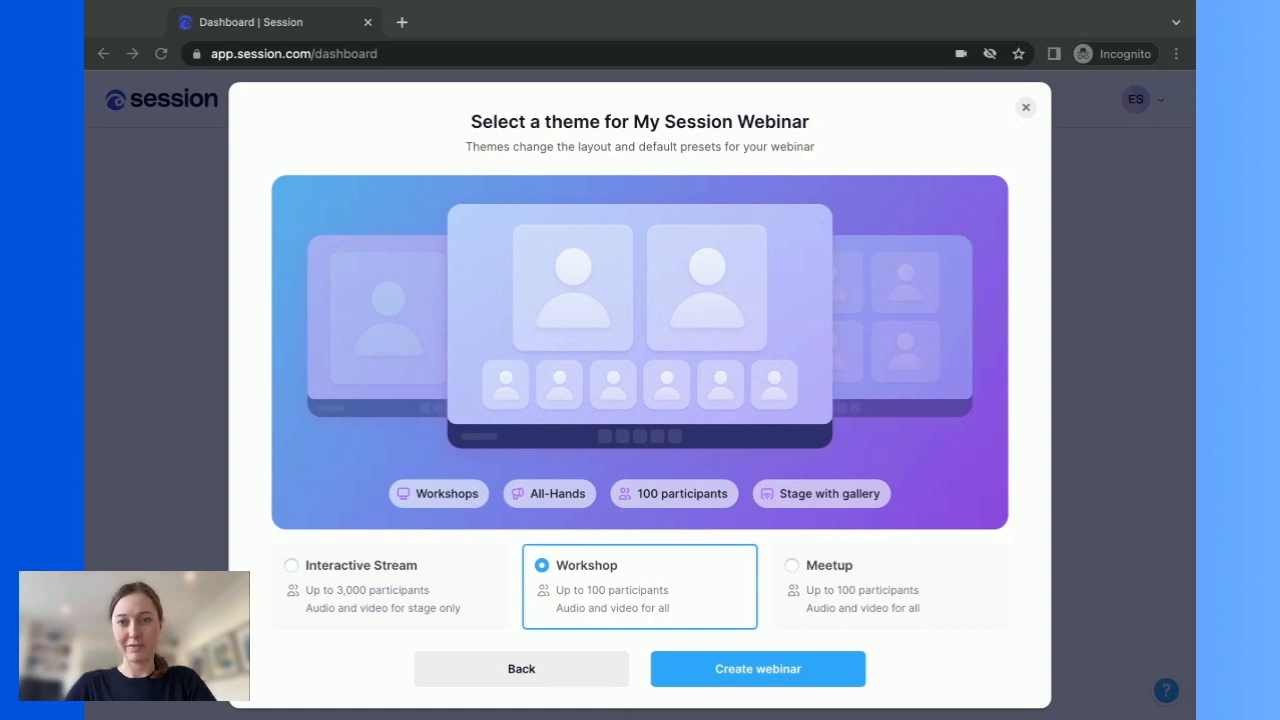
# - Choose the Meetup theme and create the webinar
pyautogui.click(792, 564)
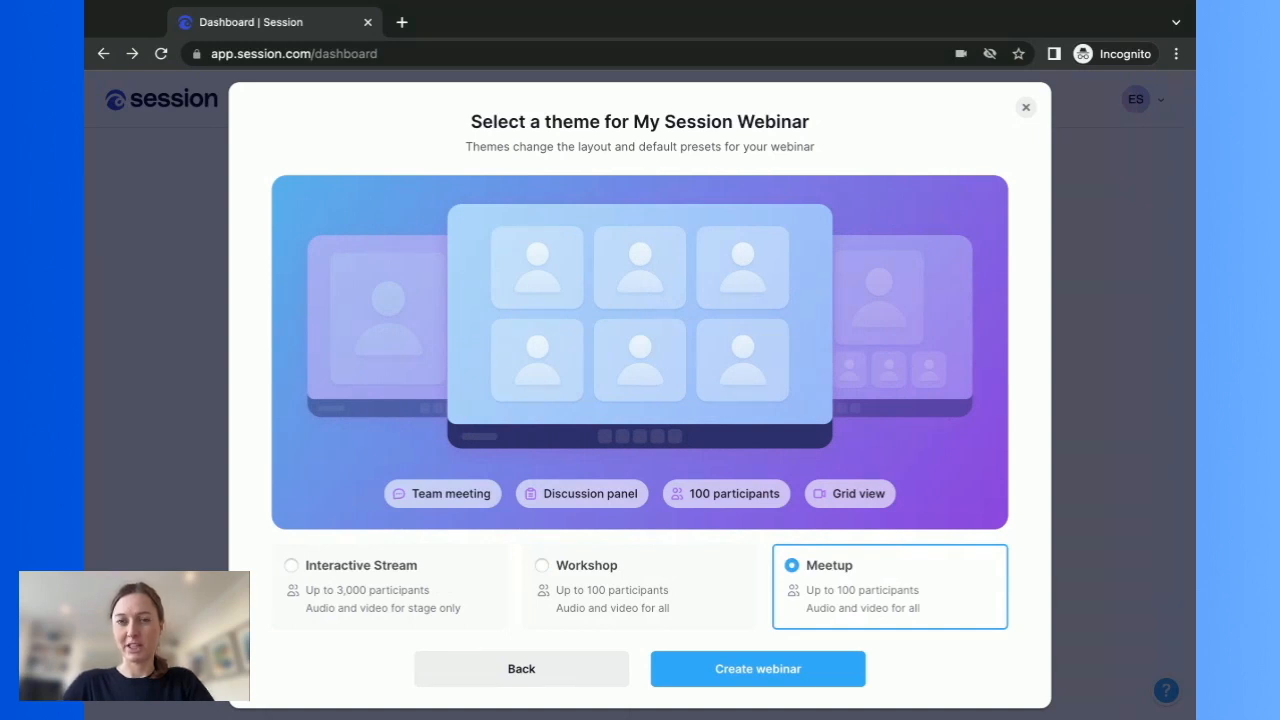
pyautogui.moveTo(648, 662)
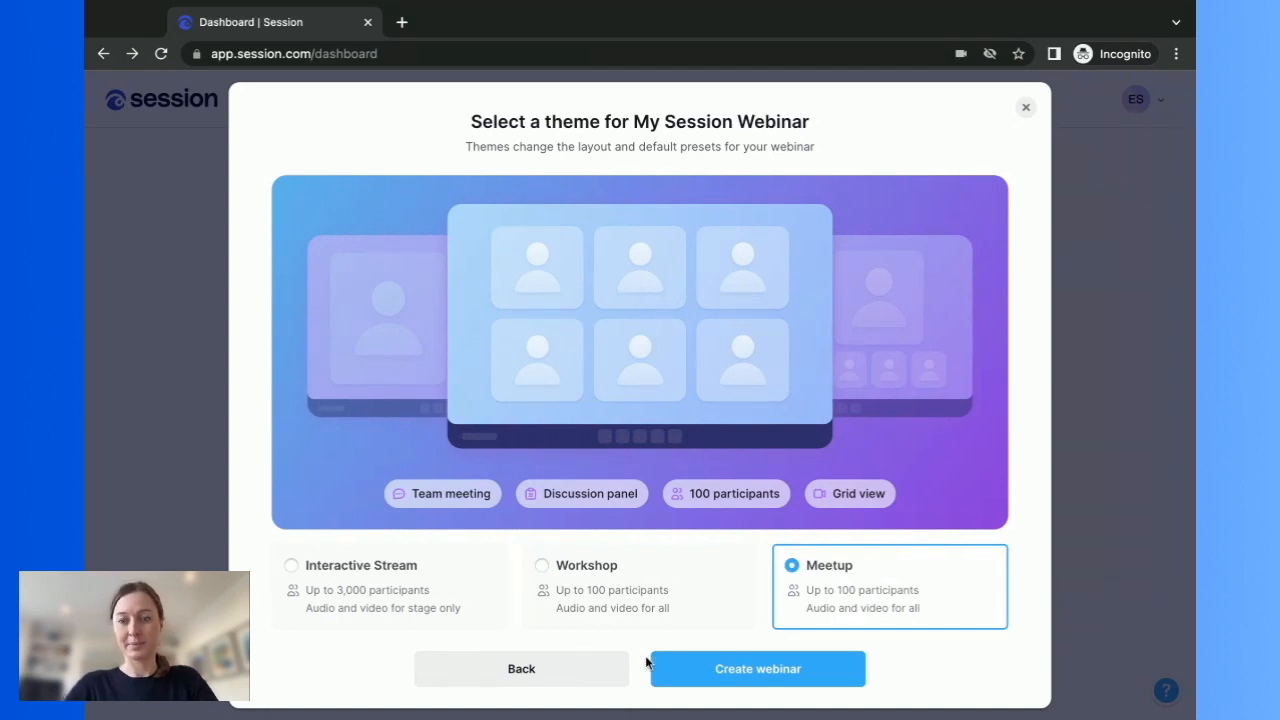
pyautogui.click(756, 668)
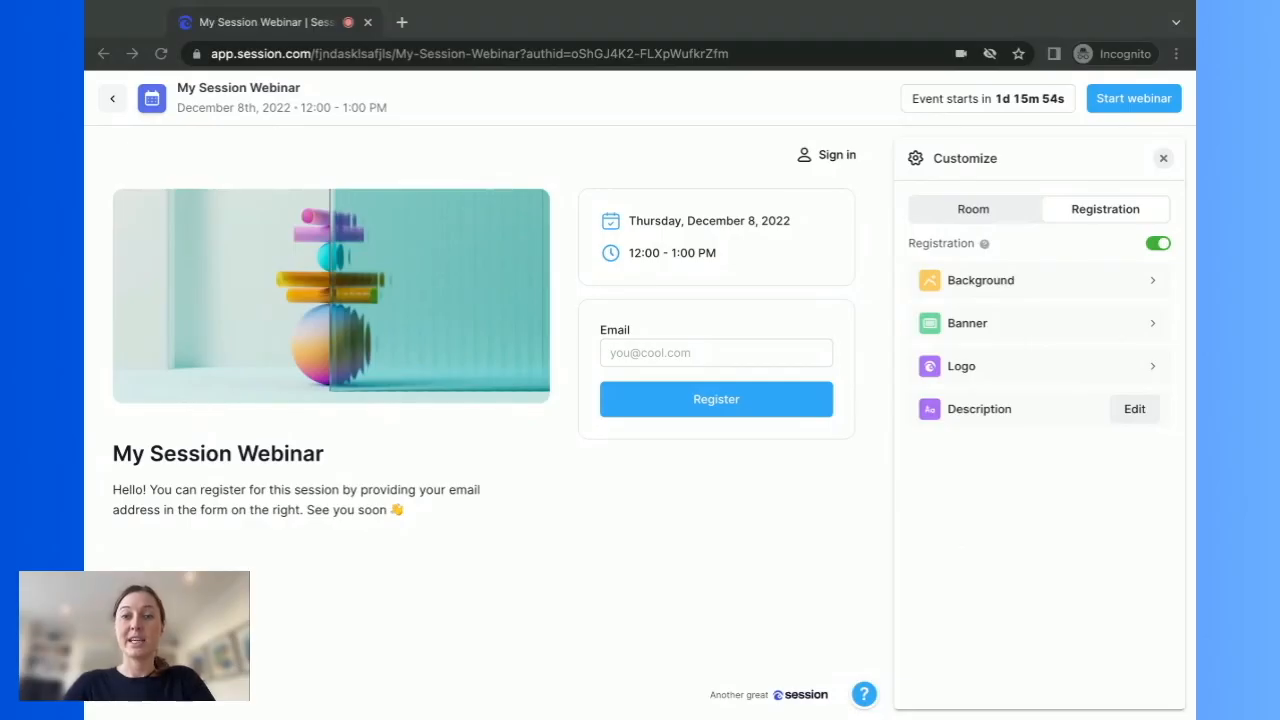
pyautogui.moveTo(852, 540)
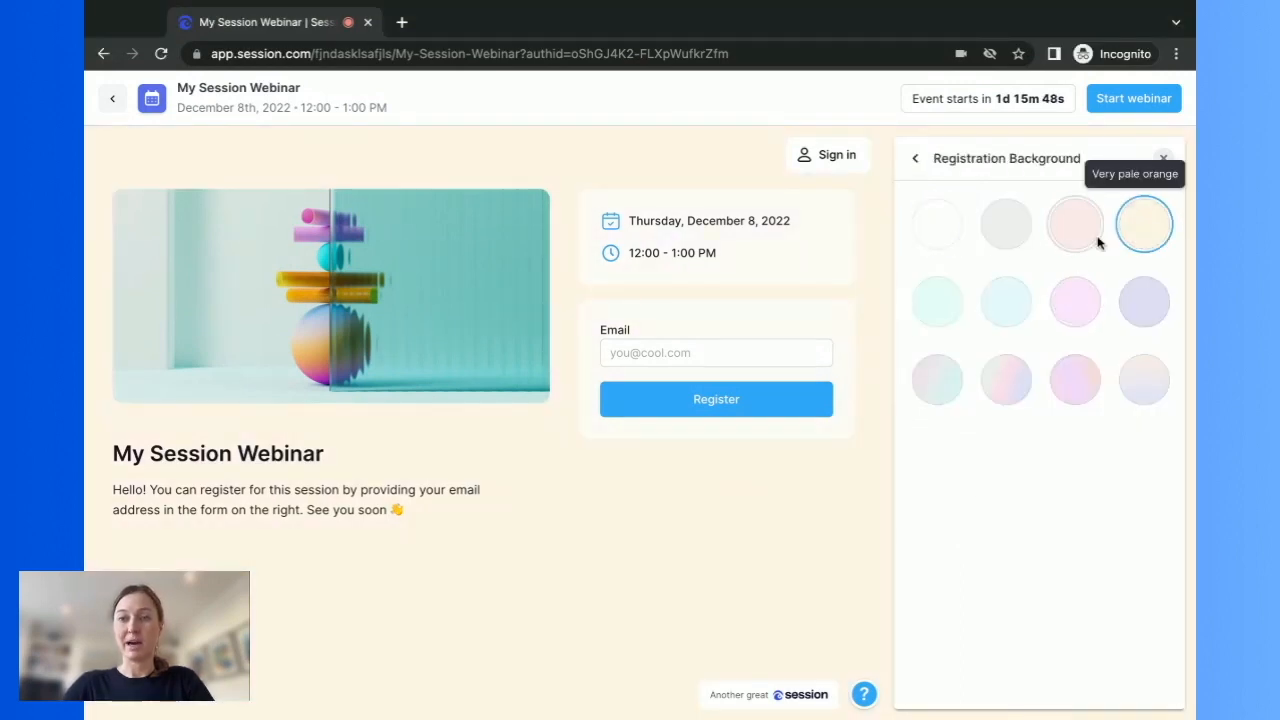
# - Make the registration page background Very pale orange, keeping the banner, and return
pyautogui.click(916, 158)
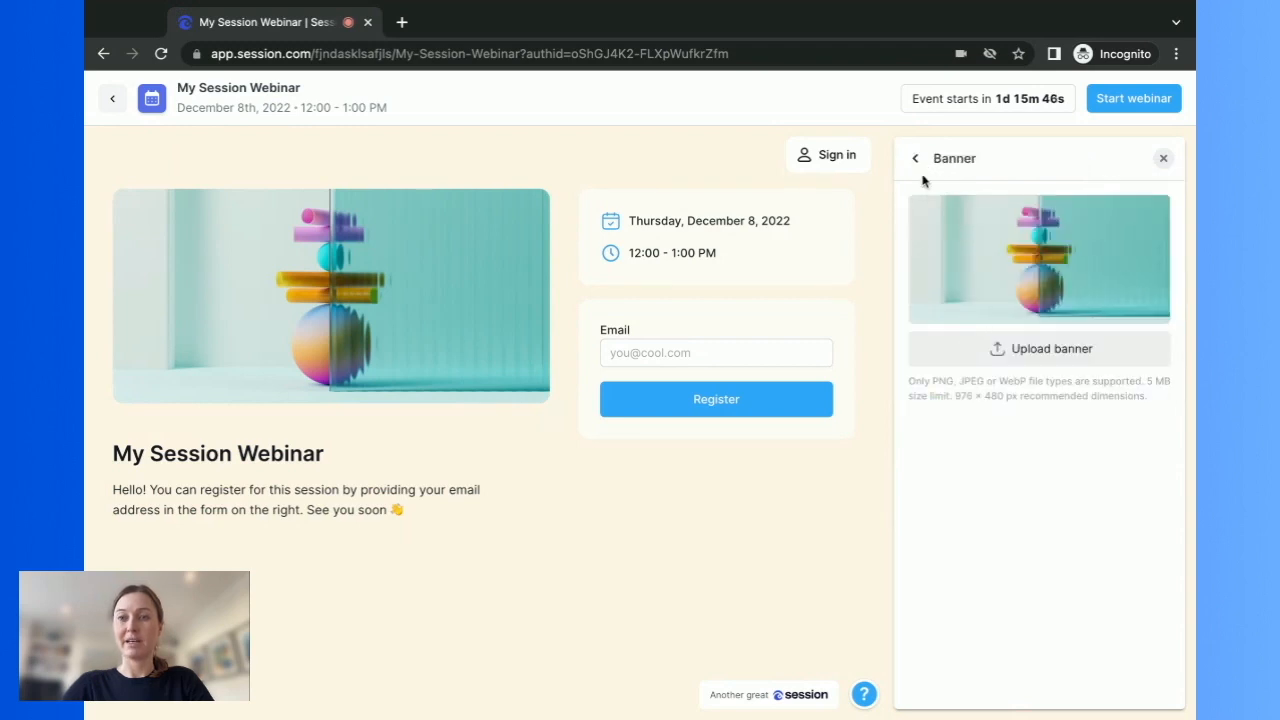
pyautogui.click(914, 158)
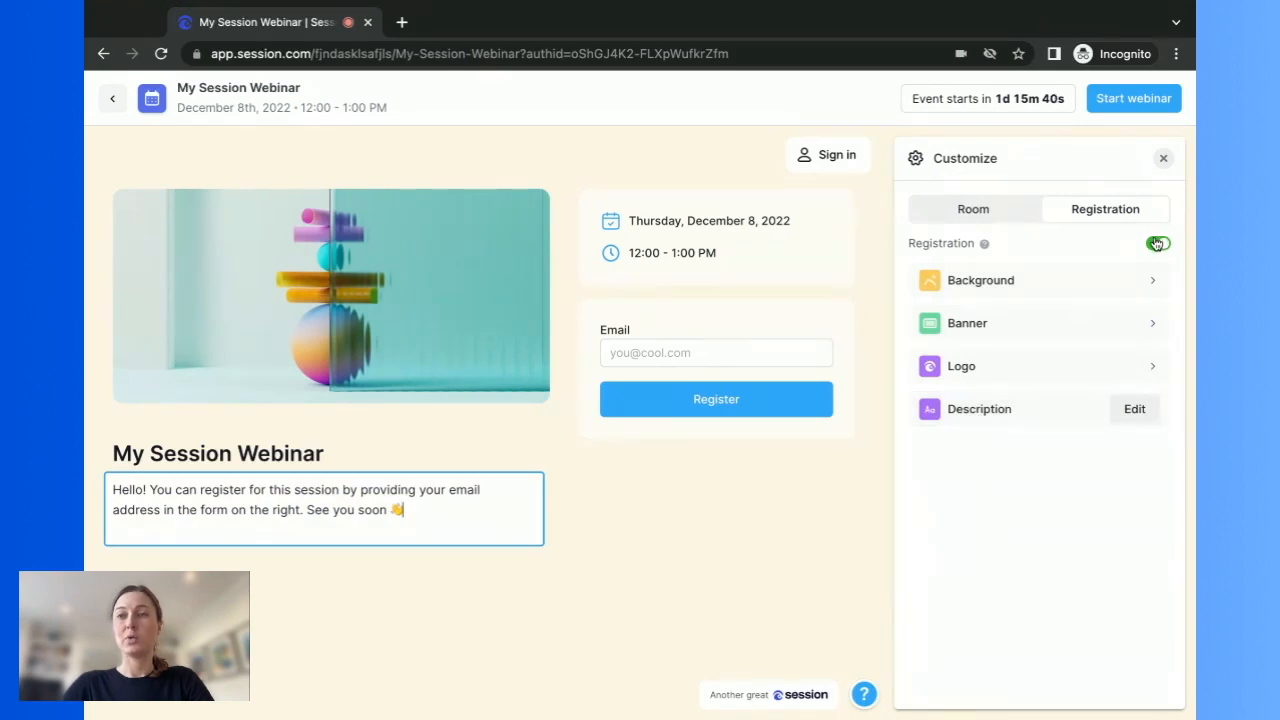
pyautogui.click(1156, 244)
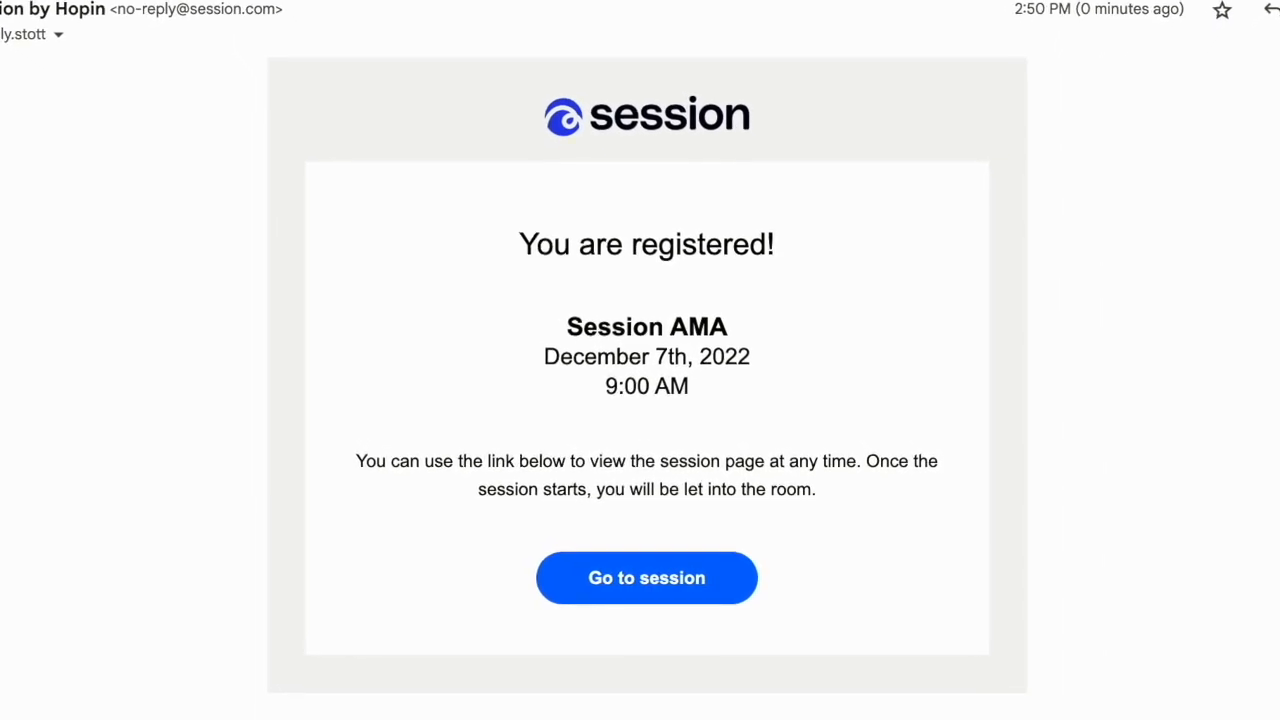
# - Follow the confirmation email to the Session AMA page and register with an email address
pyautogui.click(646, 576)
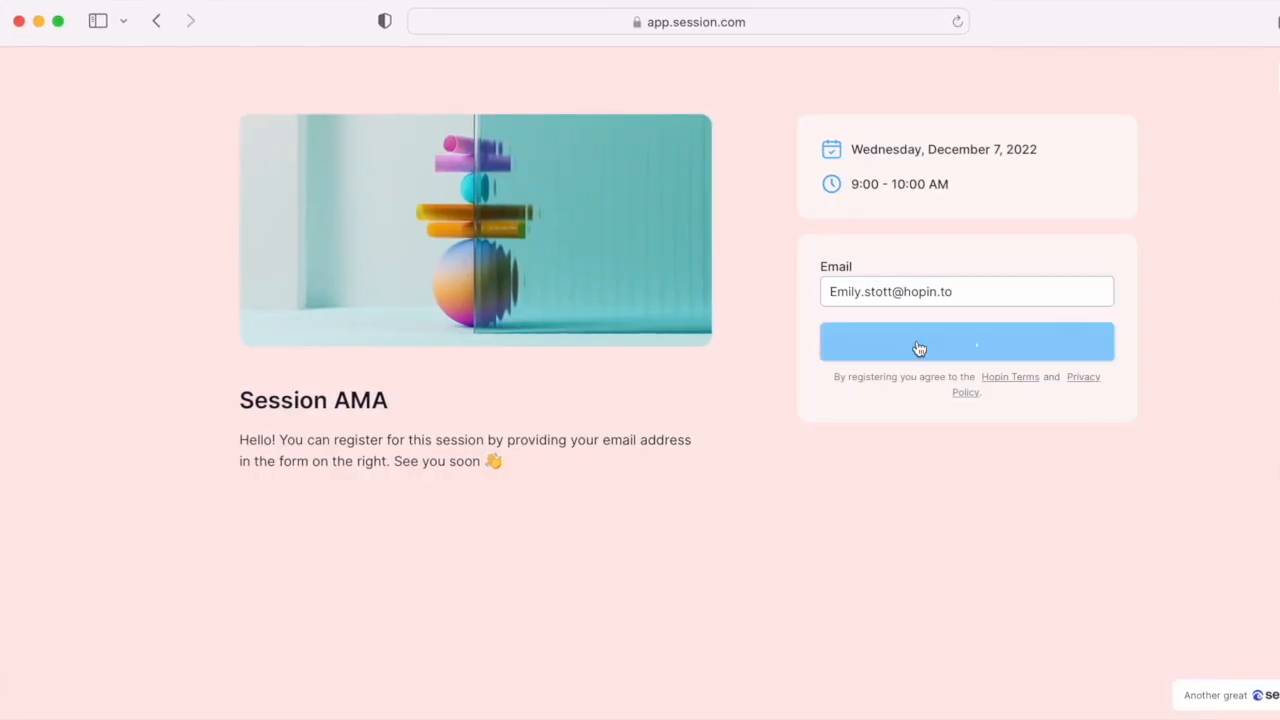
pyautogui.click(966, 340)
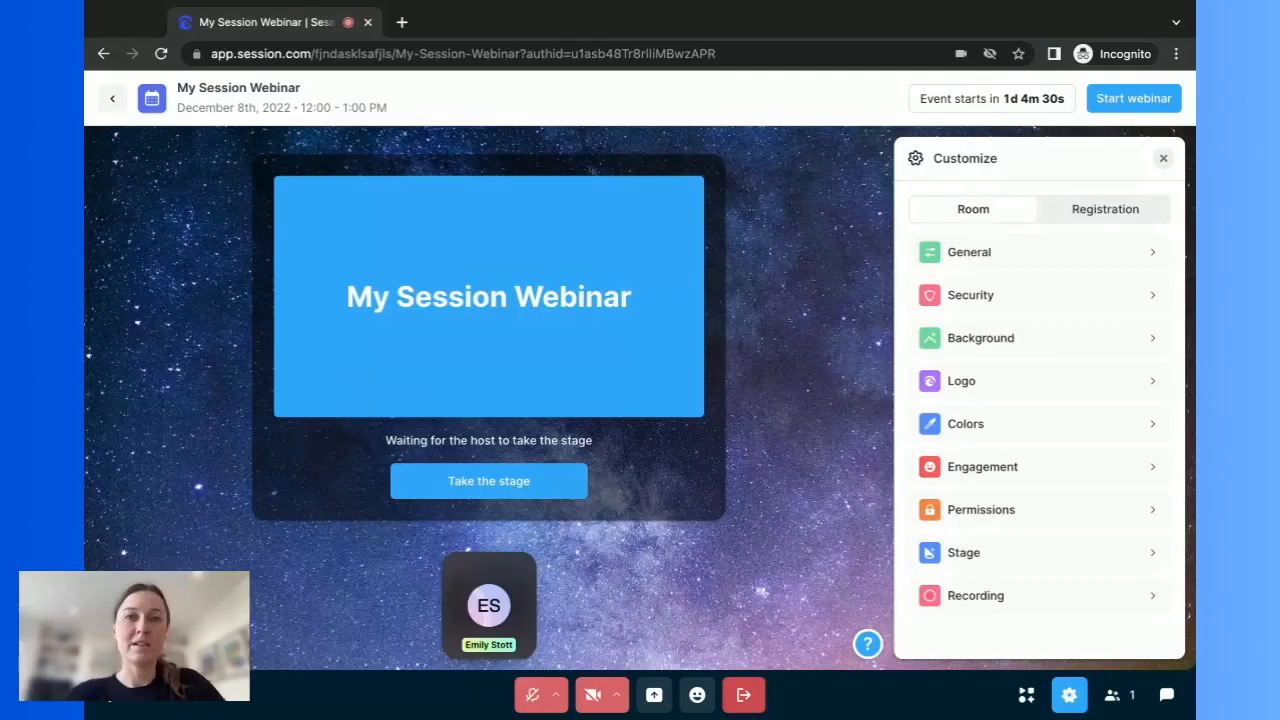
# - Visit the room's security settings, then set the Session logo found by searching 'ses'
pyautogui.click(970, 294)
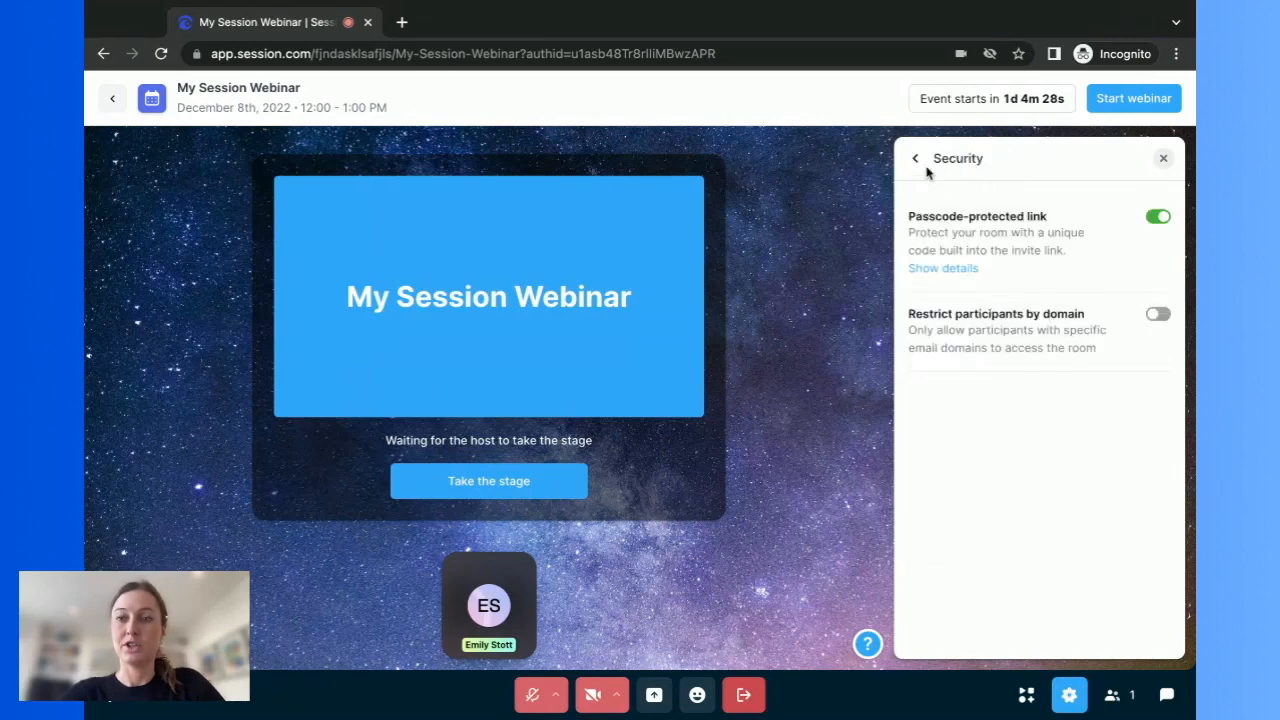
pyautogui.click(916, 158)
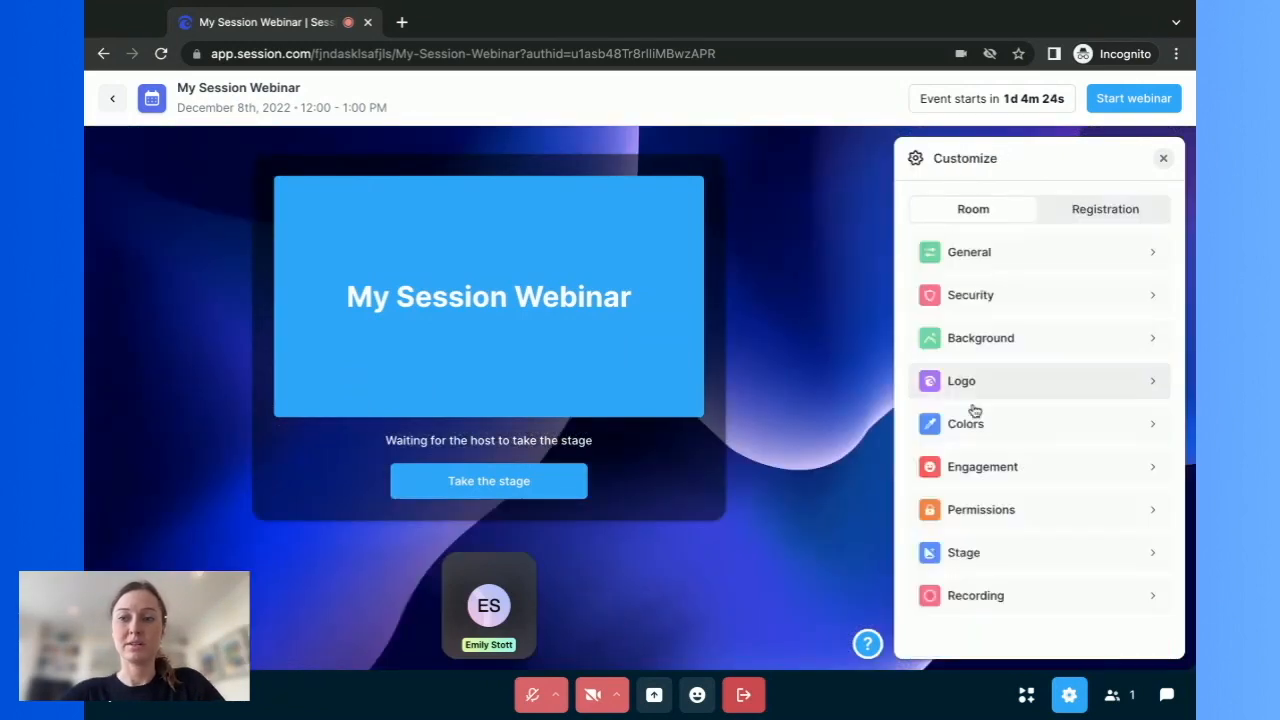
pyautogui.write('ses')
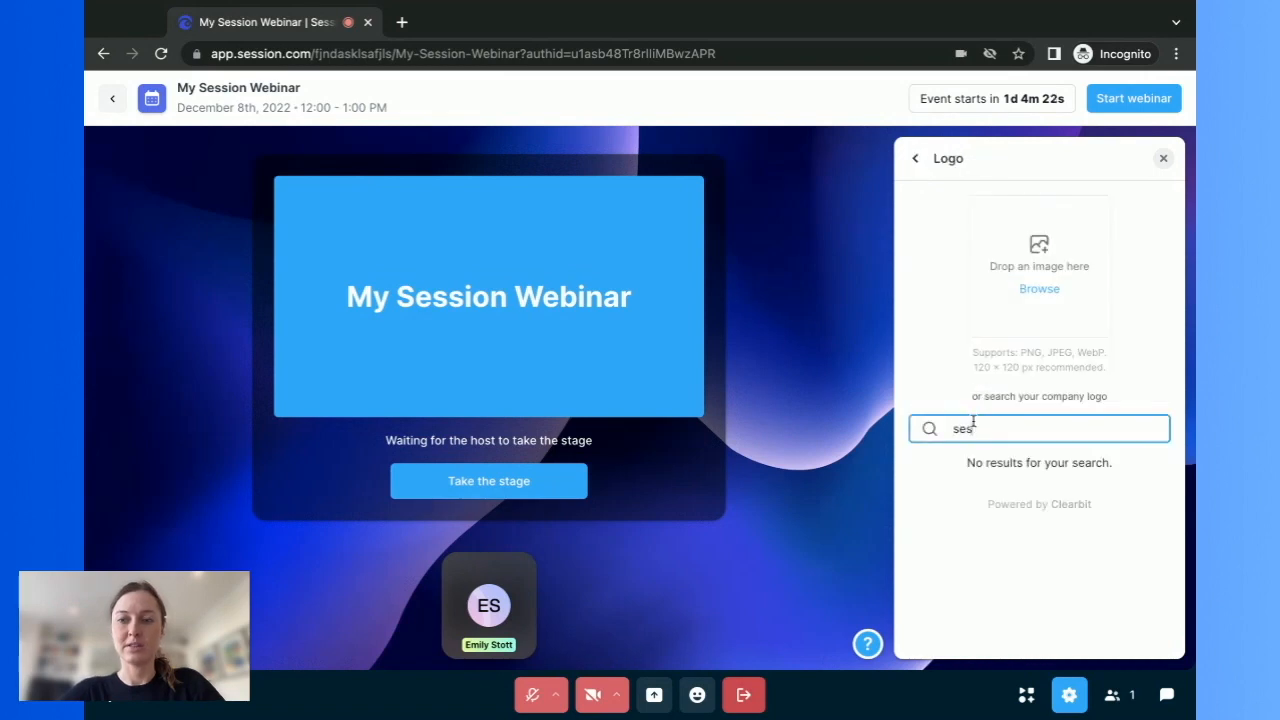
pyautogui.click(914, 158)
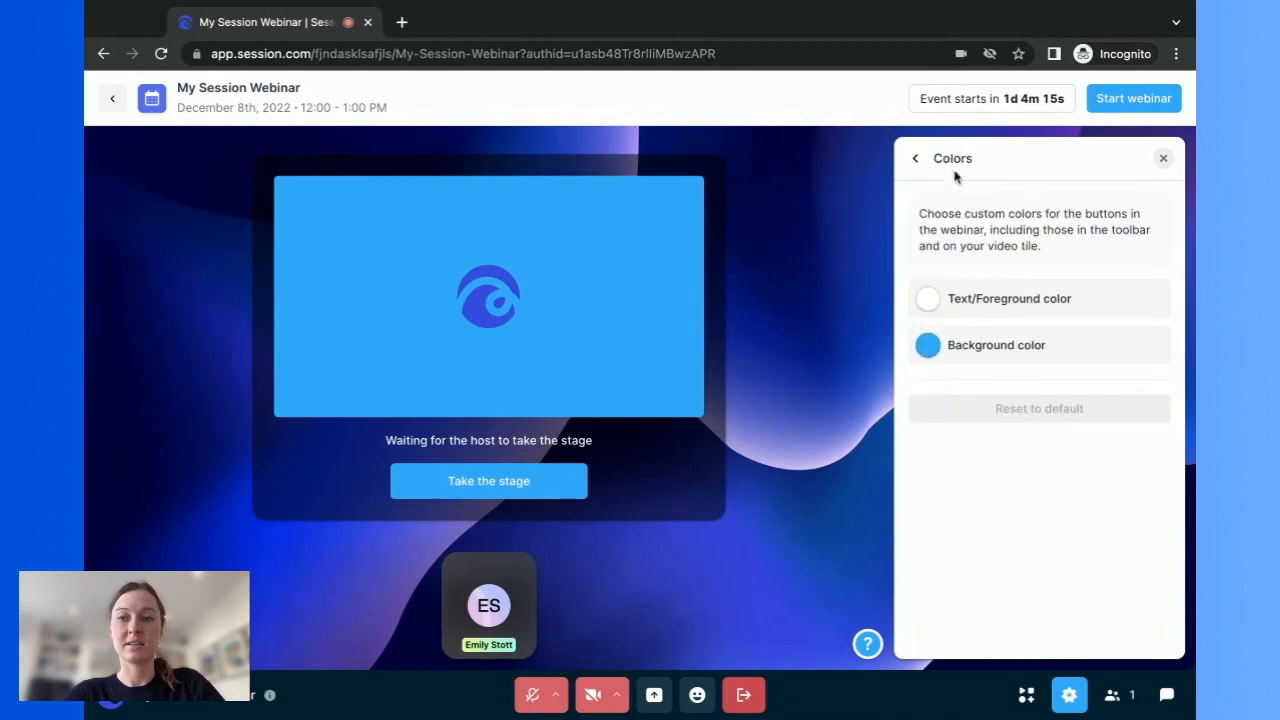
# - Switch Auto-record on in the Recording settings and close the panel
pyautogui.click(914, 158)
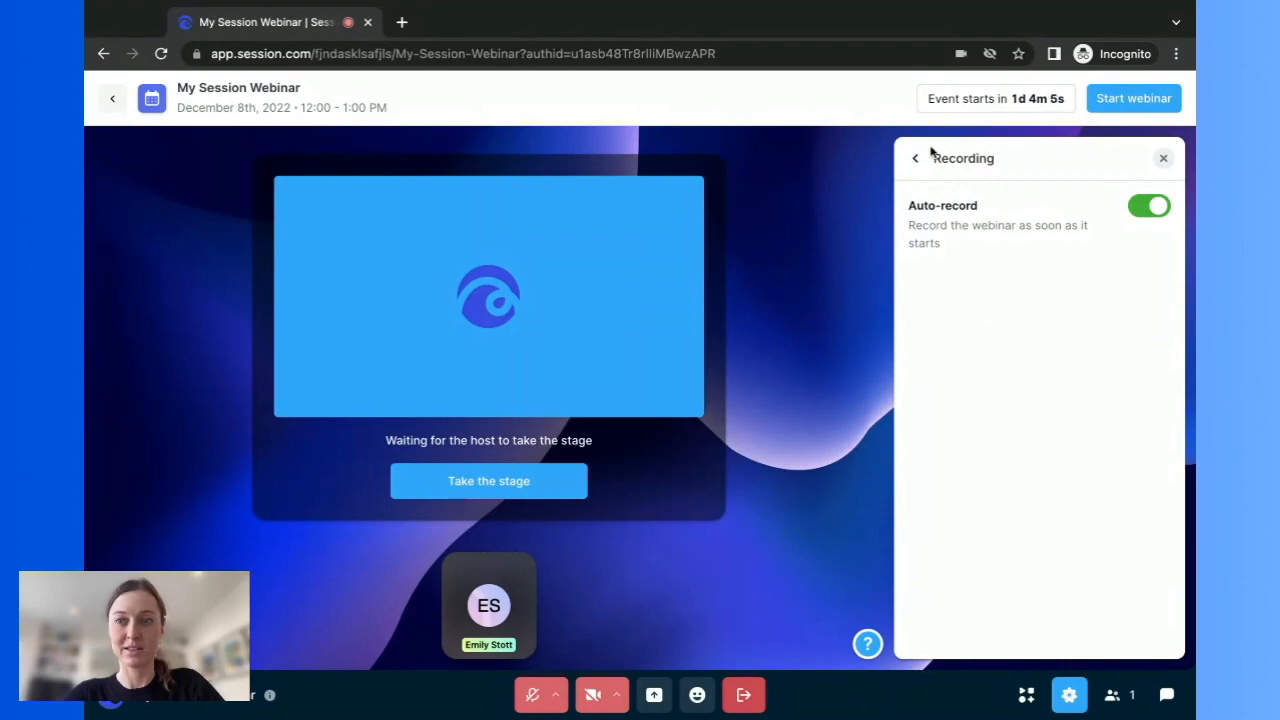
pyautogui.click(1164, 158)
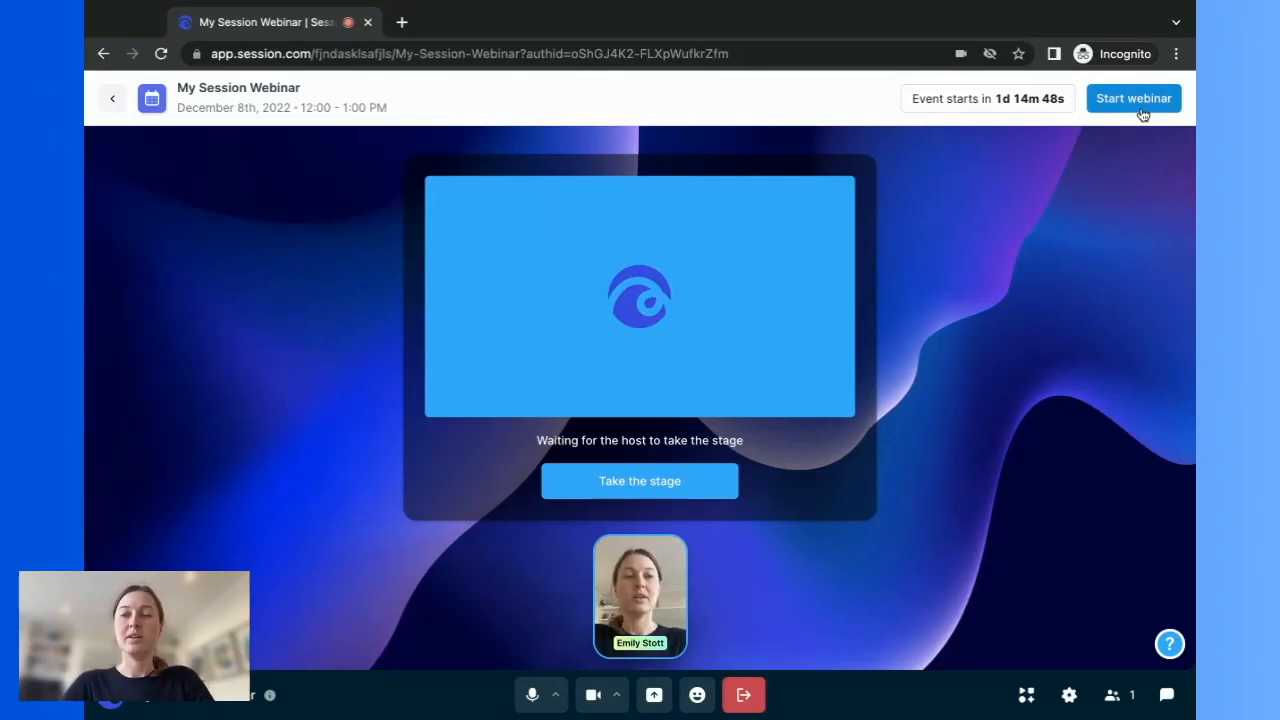
# - Start the webinar live now with recording, and pick a colour for the attendee name label
pyautogui.click(1132, 98)
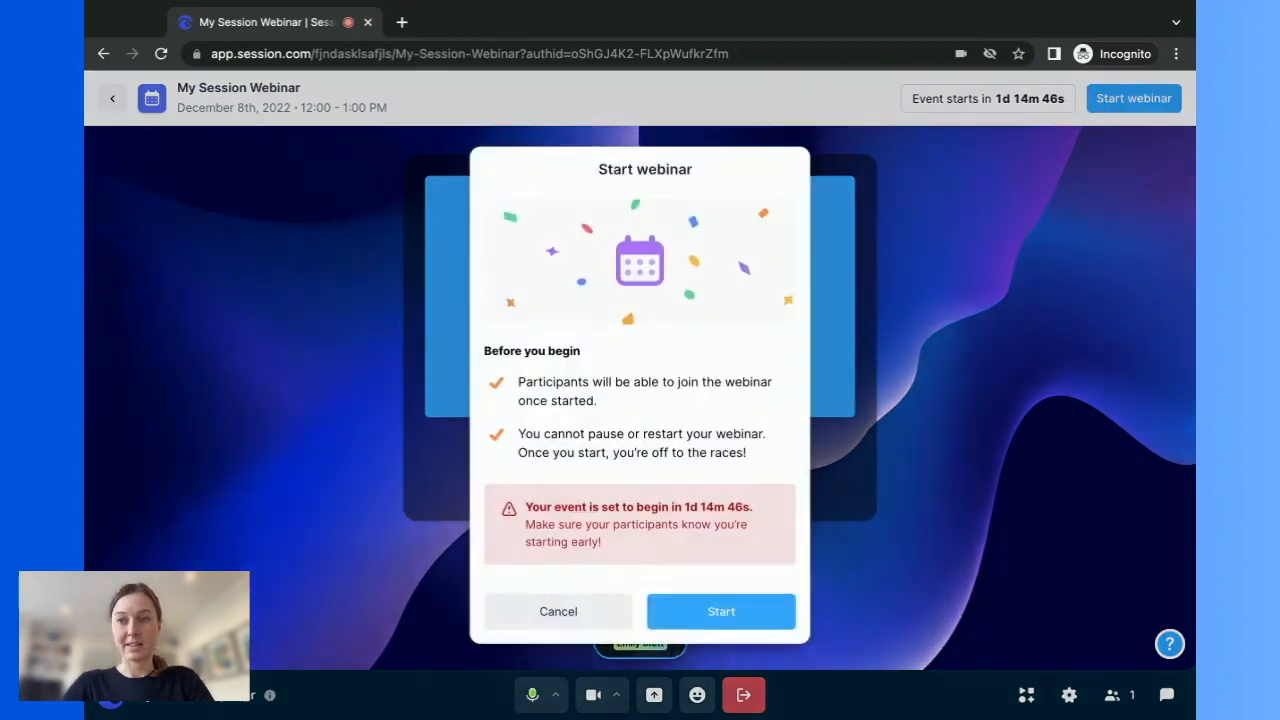
pyautogui.click(720, 612)
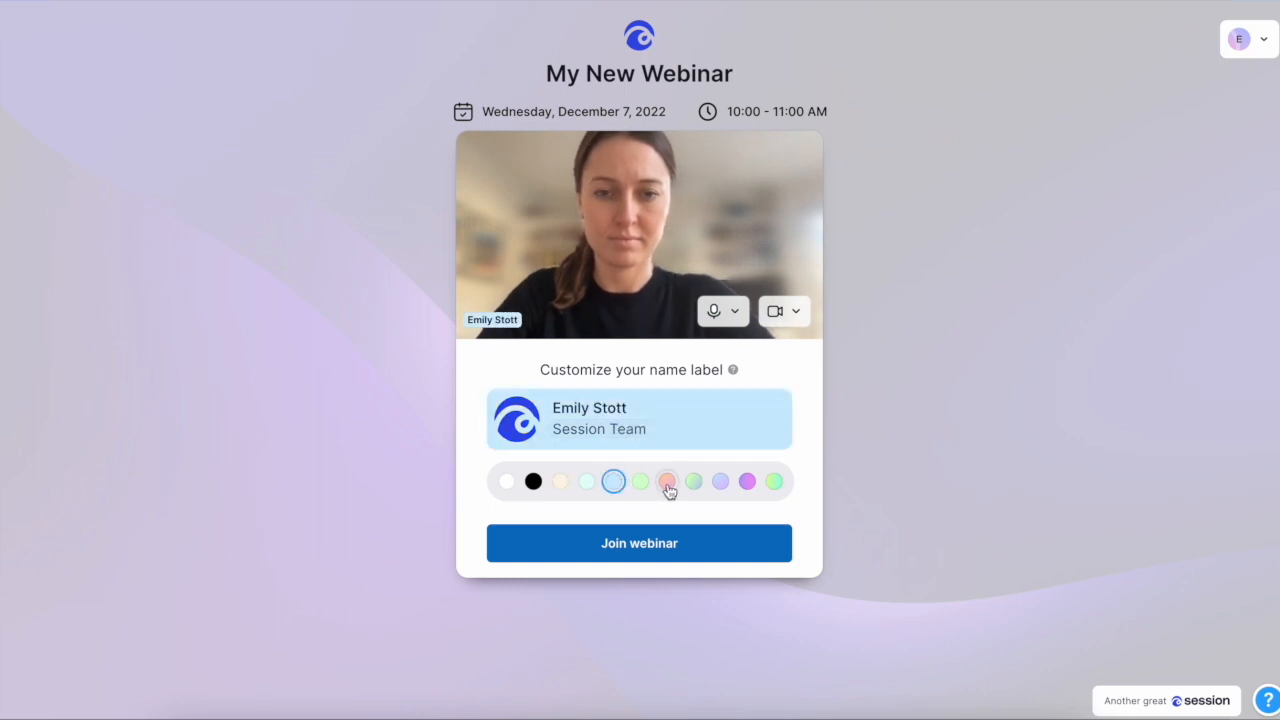
pyautogui.click(748, 480)
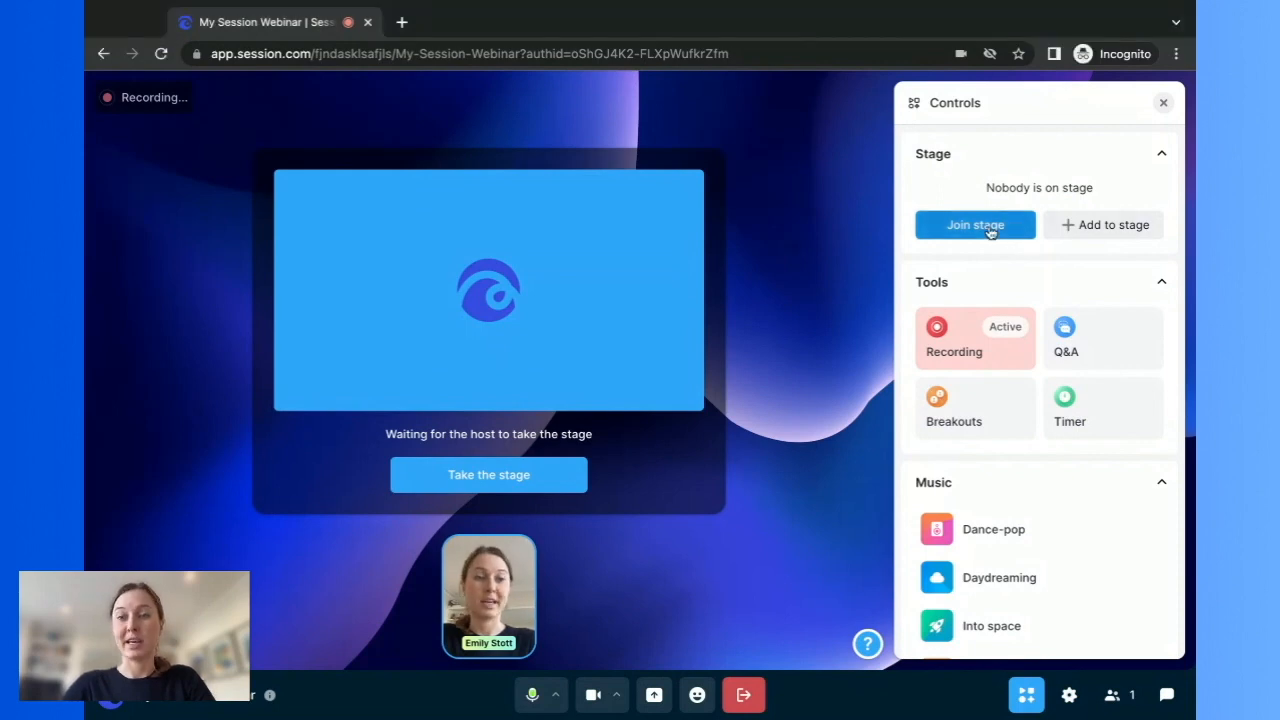
# - Join the stage as host, leave it again, and turn on Q&A for attendees
pyautogui.click(976, 224)
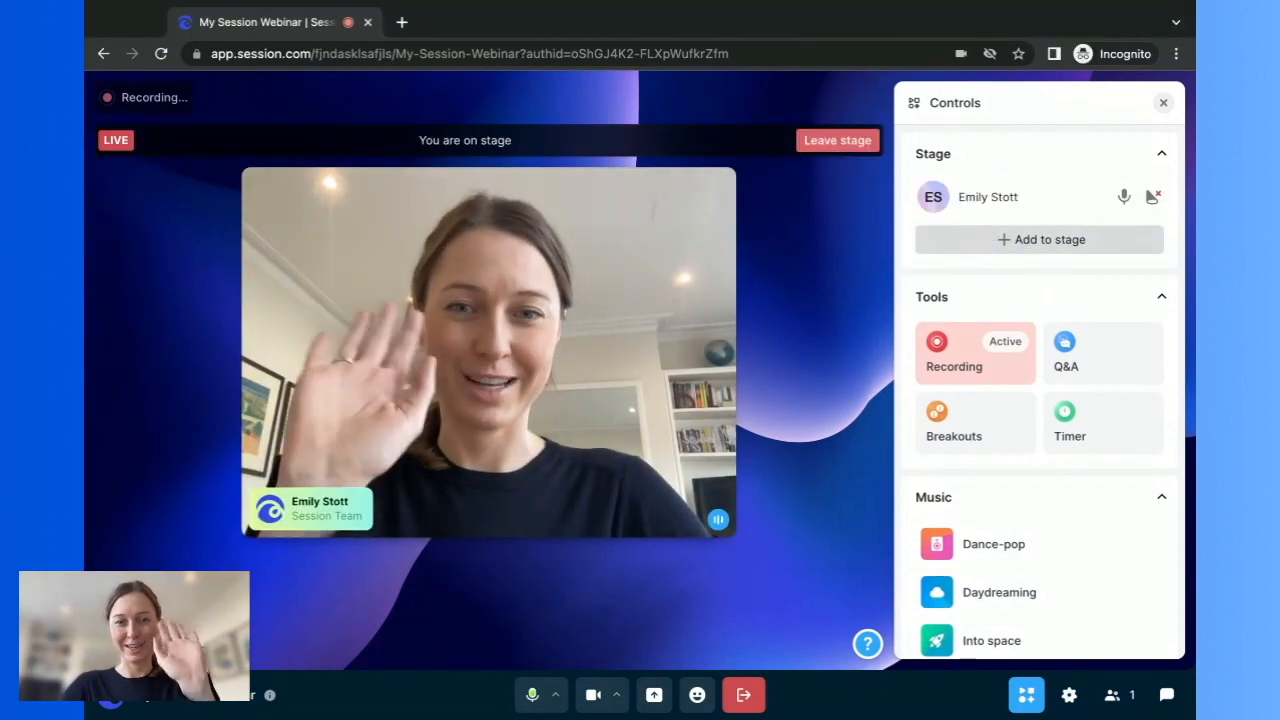
pyautogui.click(836, 140)
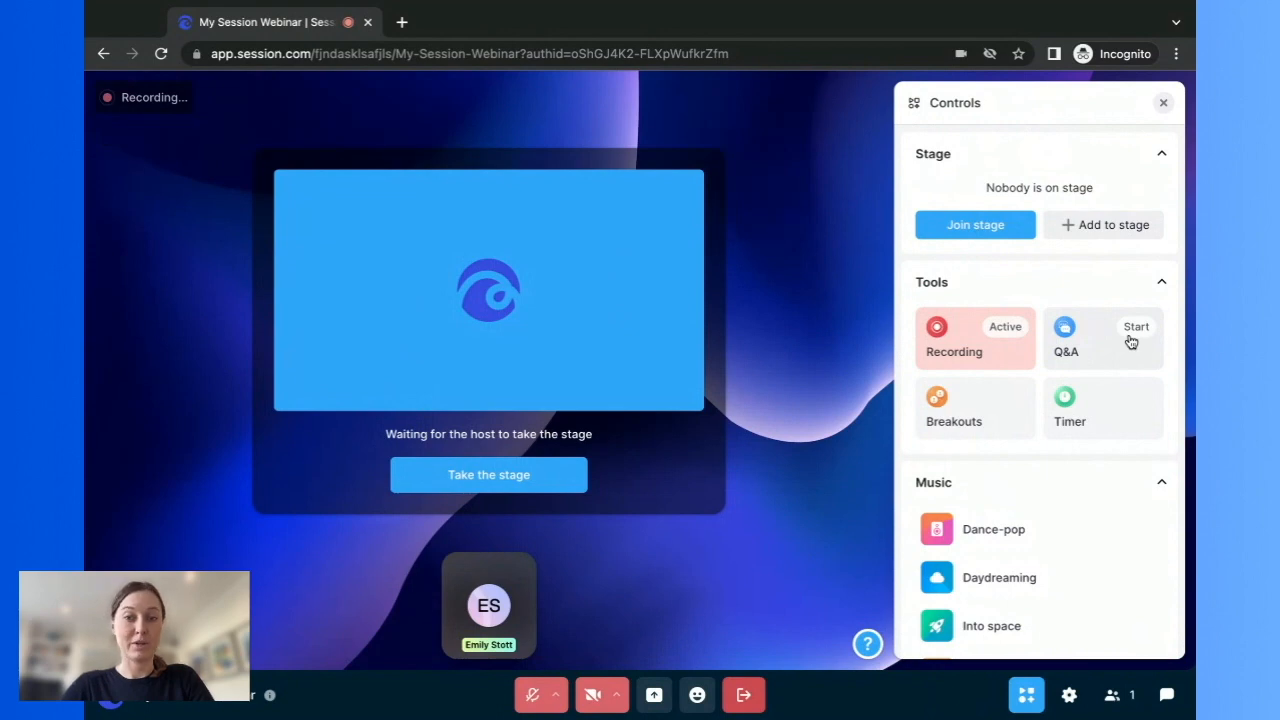
pyautogui.click(1104, 338)
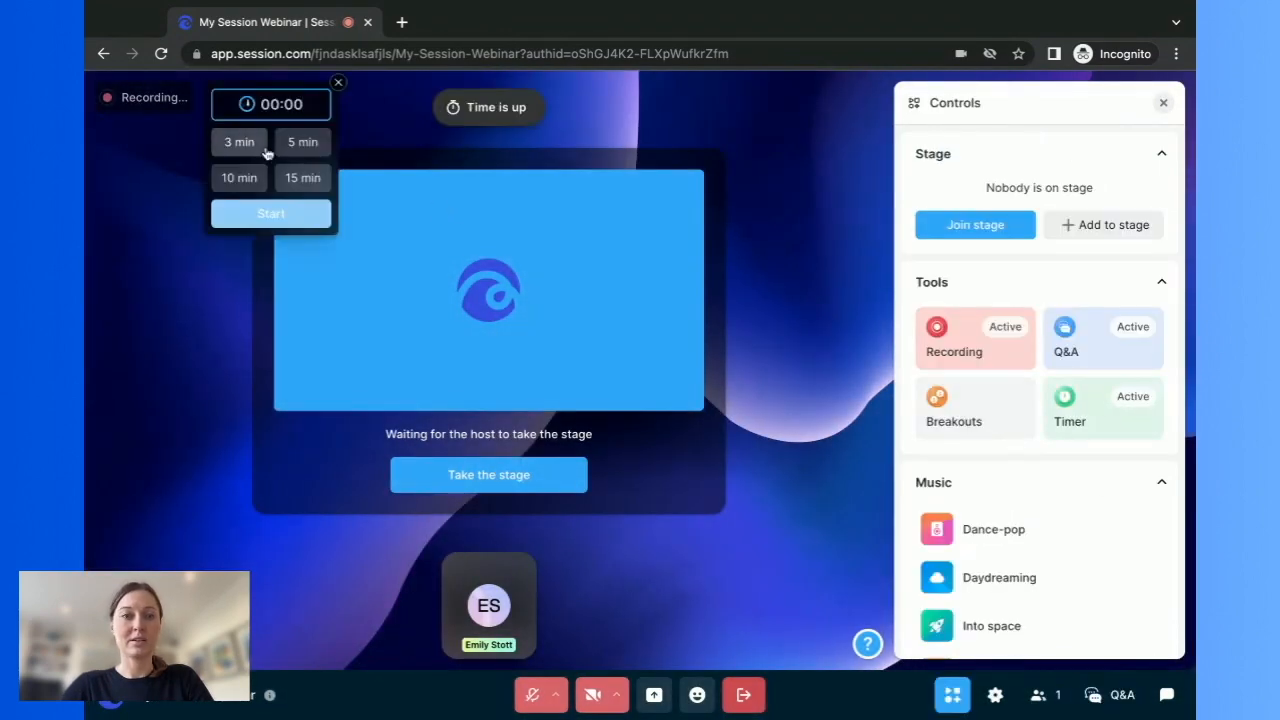
# - Run a 3-minute countdown timer and play the Dance-pop track for everyone
pyautogui.click(272, 212)
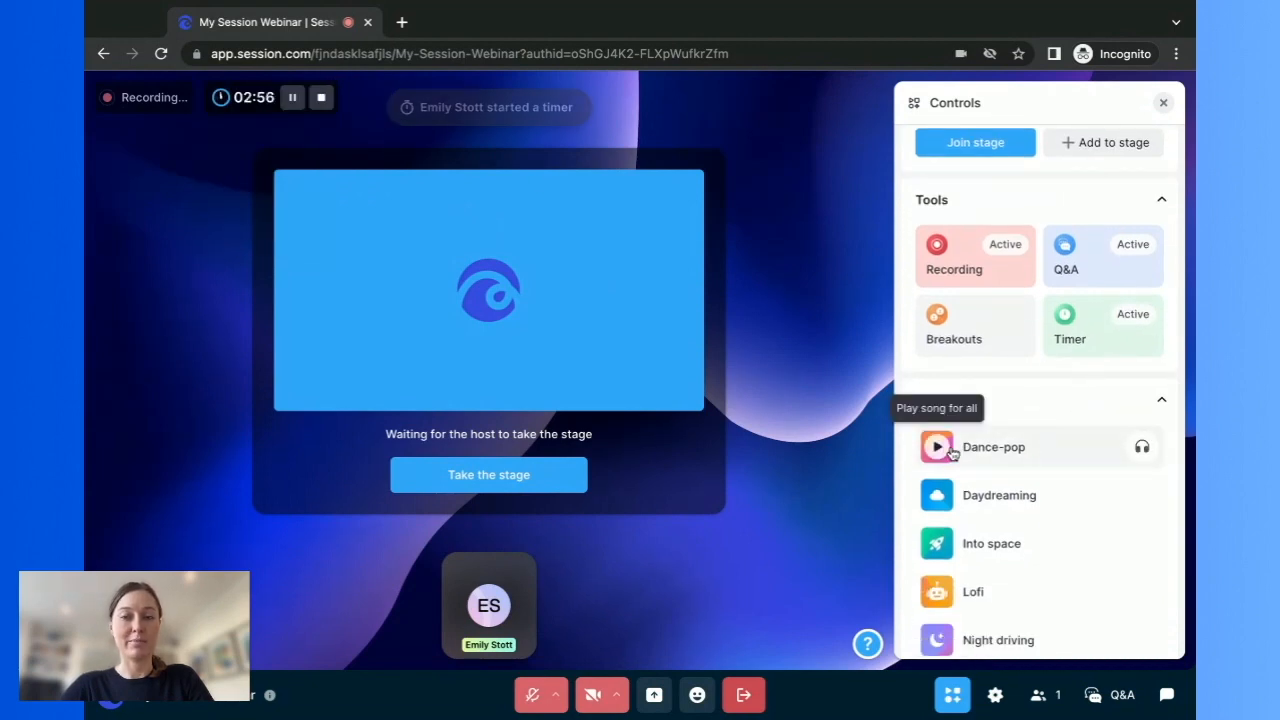
pyautogui.click(936, 448)
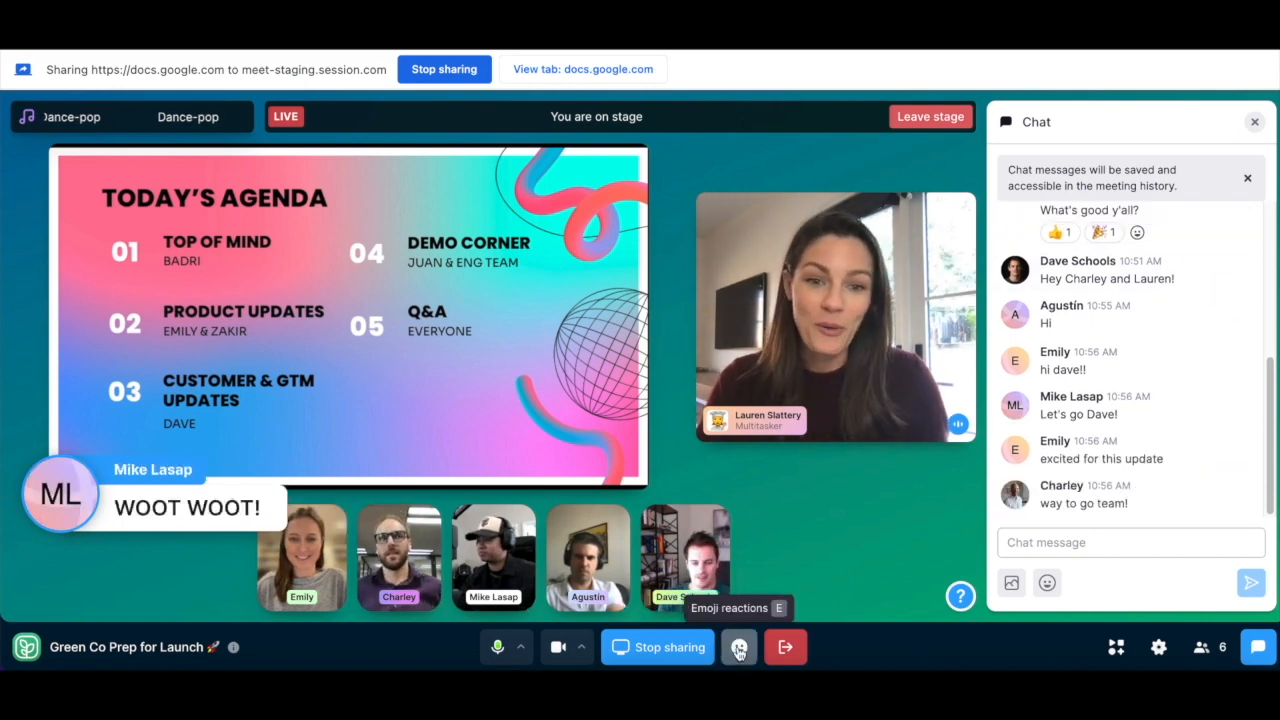
# - React with emojis in the live event before reaching the ended workshop's Engagement page
pyautogui.click(738, 646)
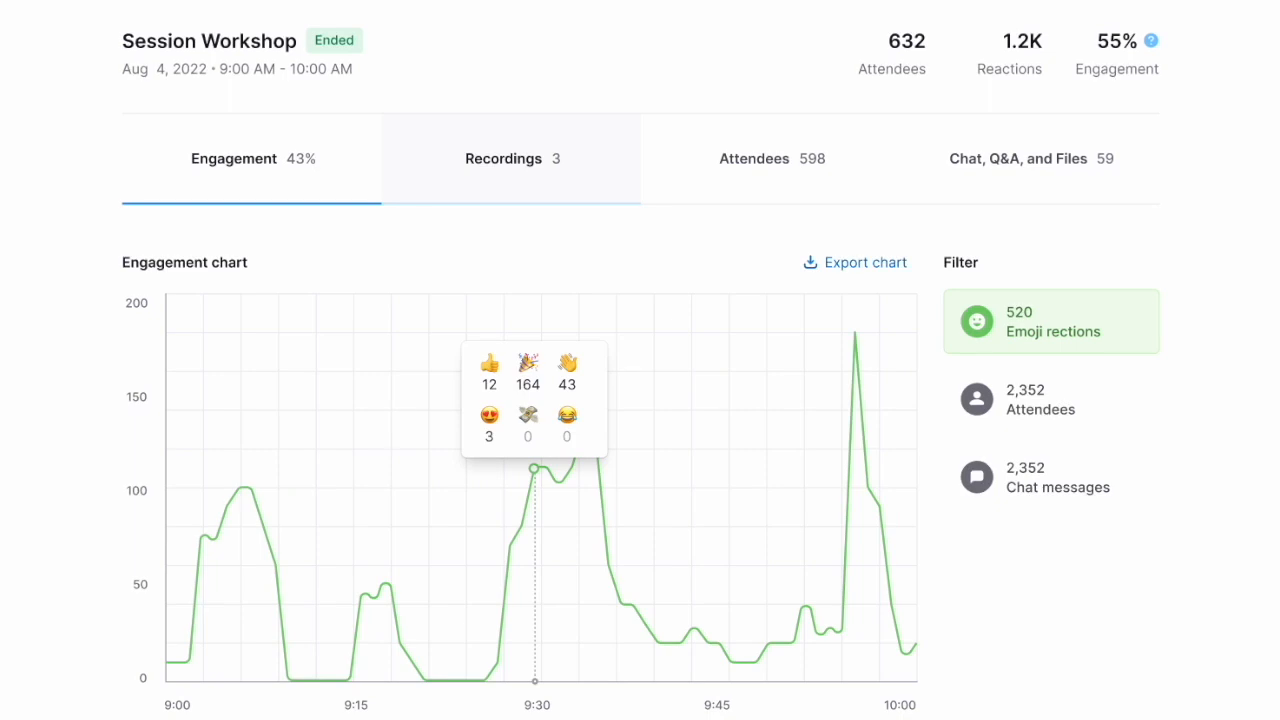
# - Scroll down the engagement chart toward the Recordings list with Recording 1
pyautogui.scroll(-3)
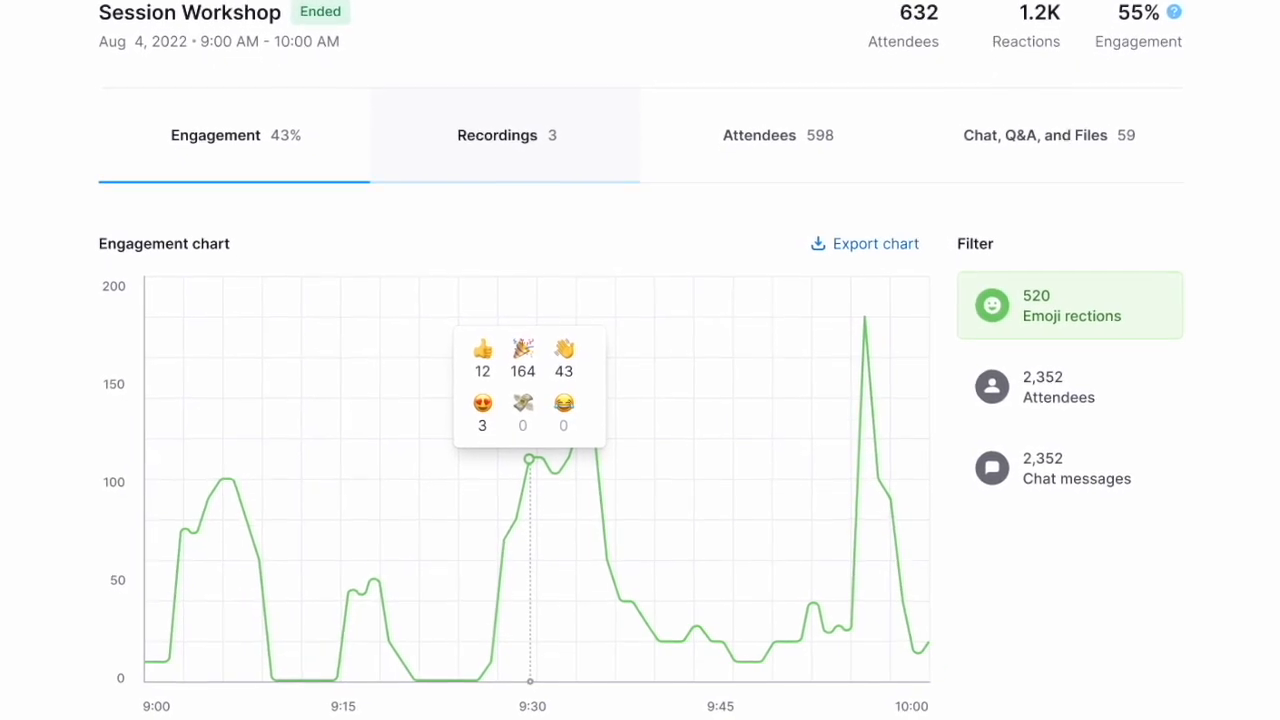
pyautogui.scroll(-3)
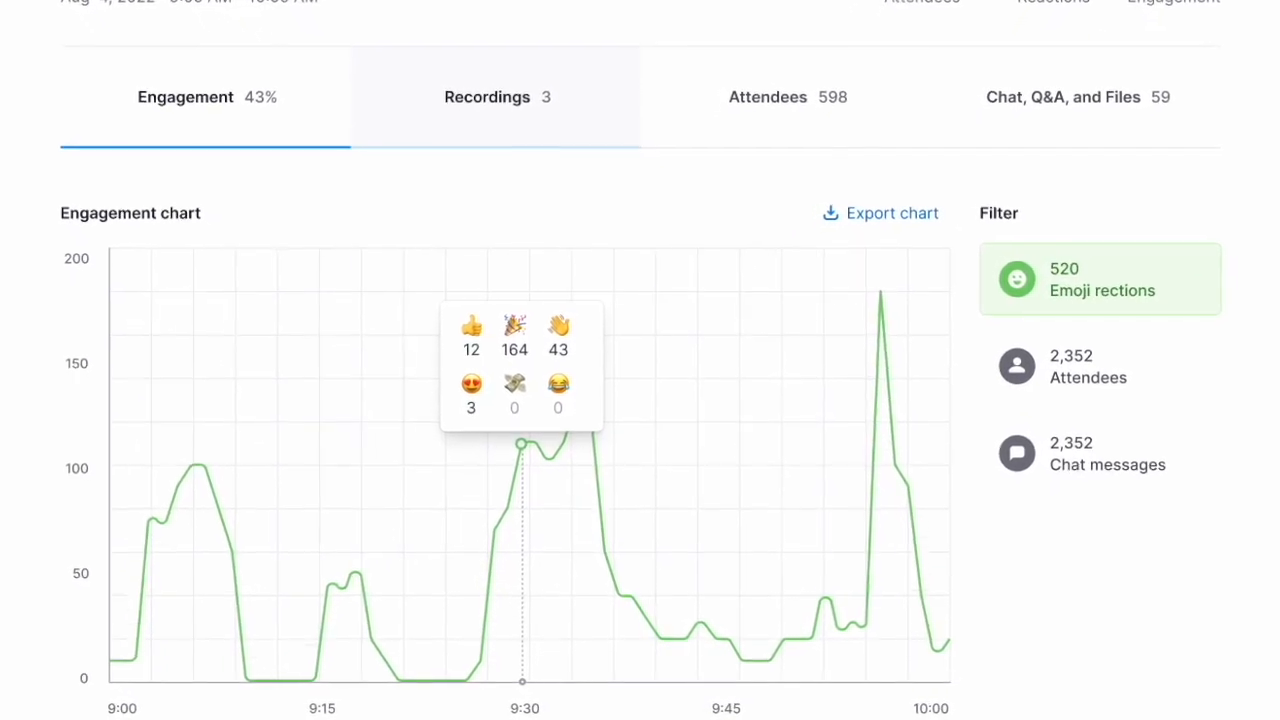
pyautogui.scroll(-3)
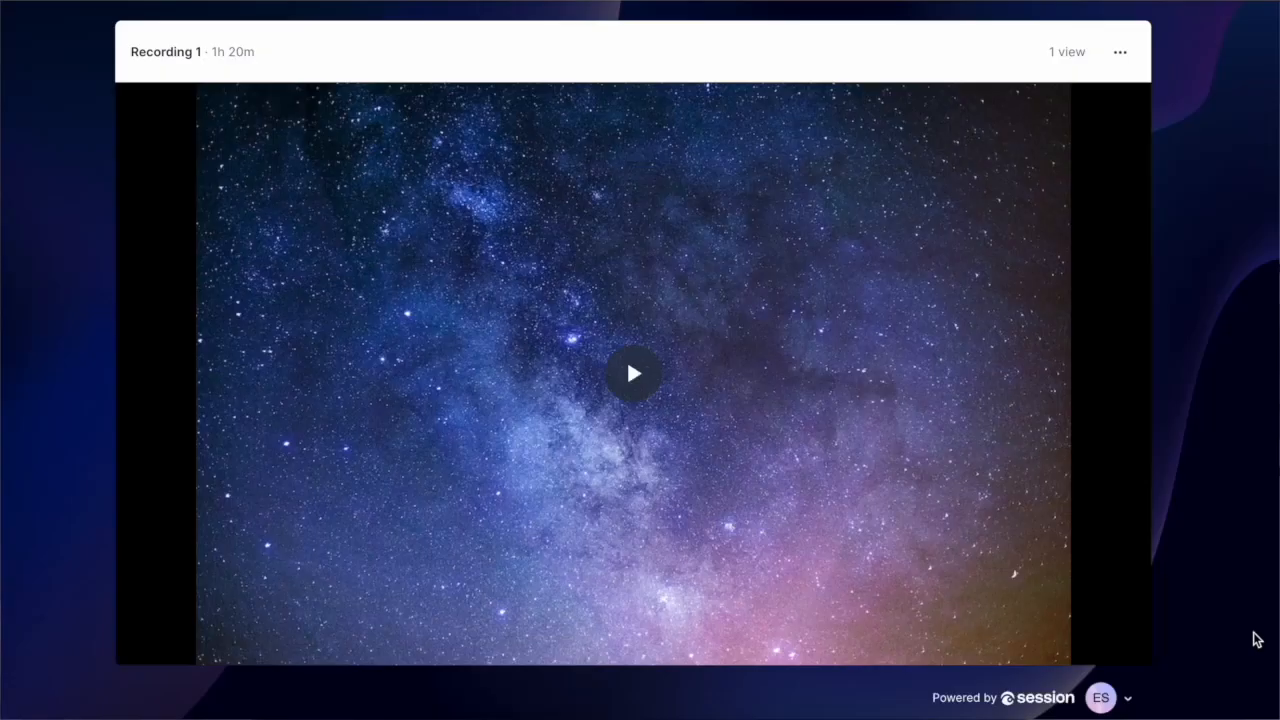
pyautogui.moveTo(1110, 70)
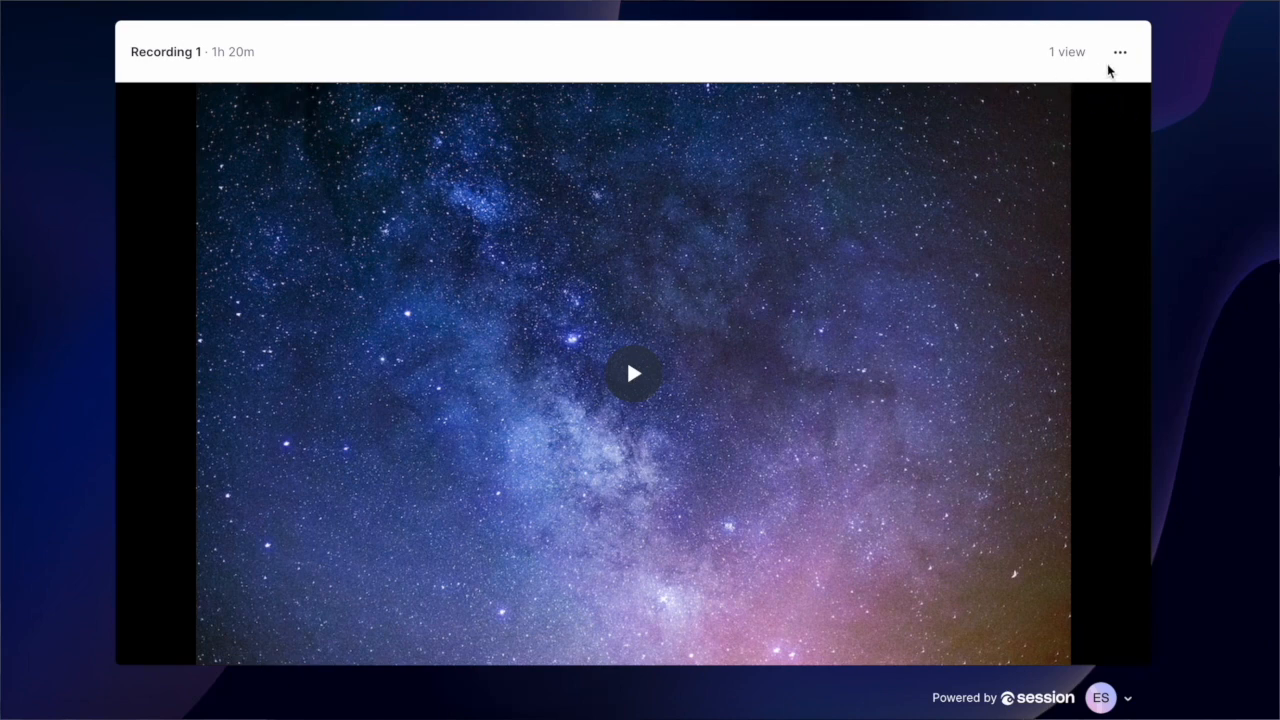
pyautogui.moveTo(1212, 122)
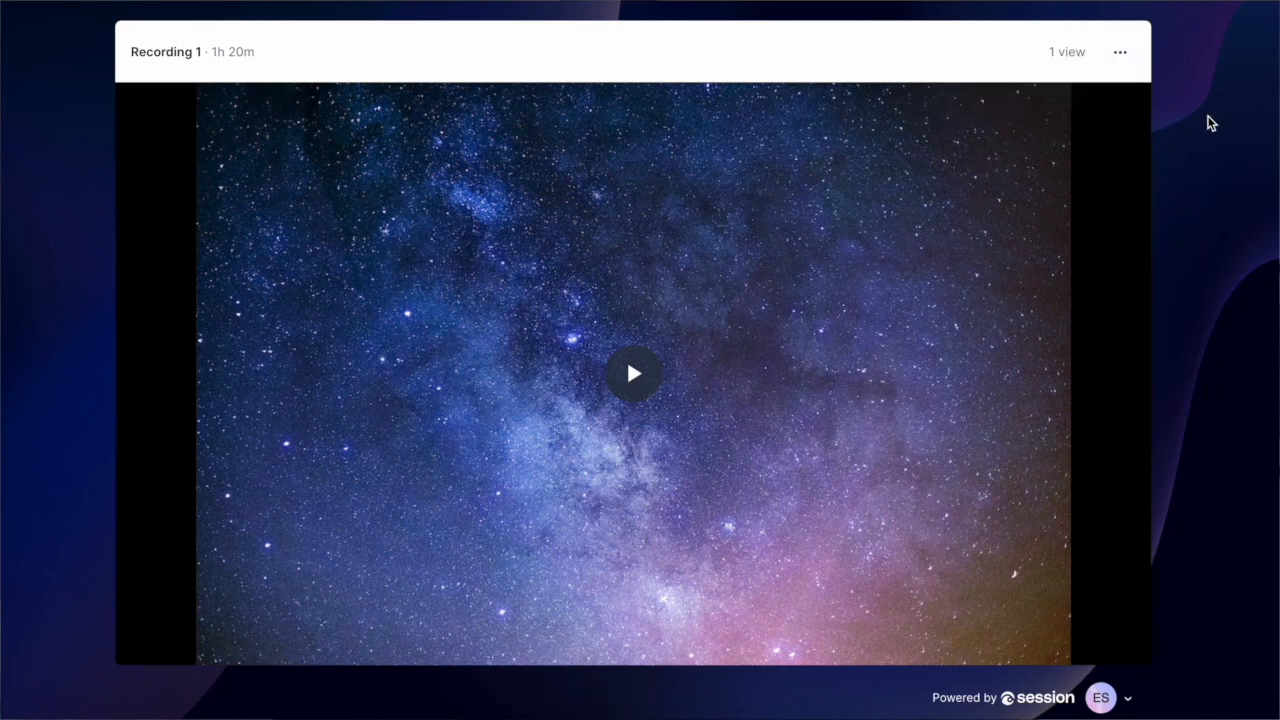
pyautogui.moveTo(1192, 220)
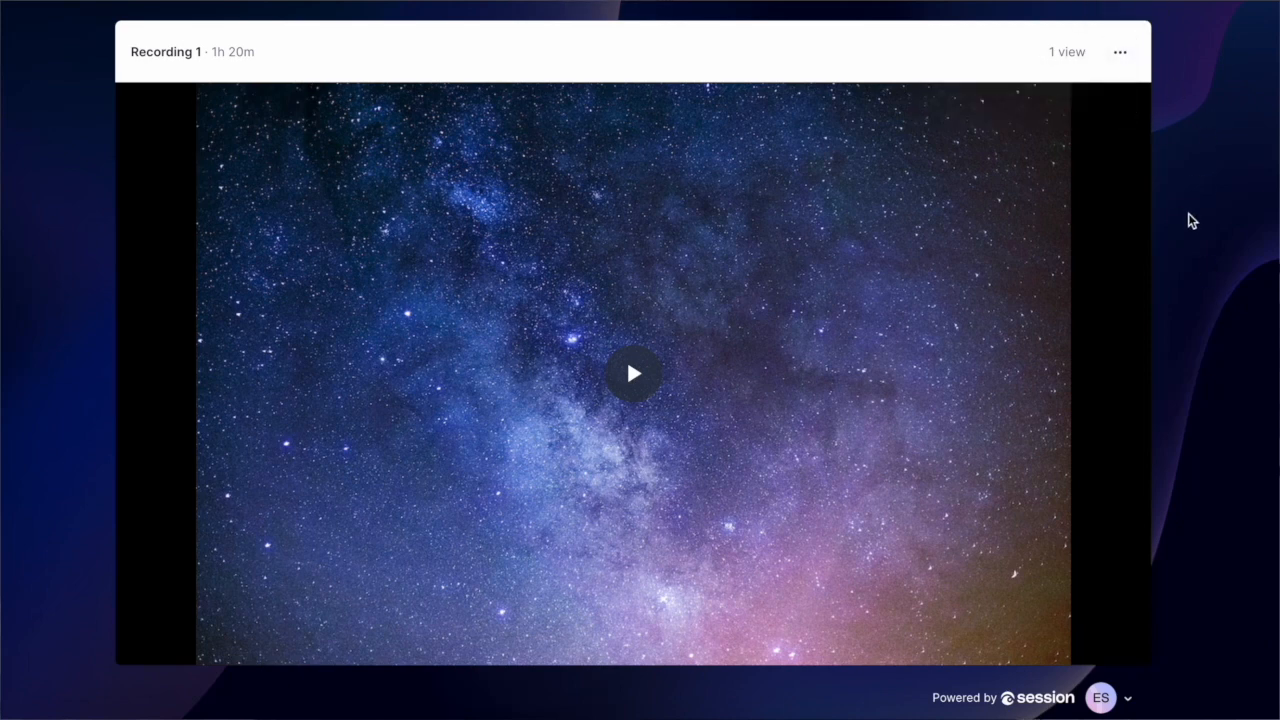